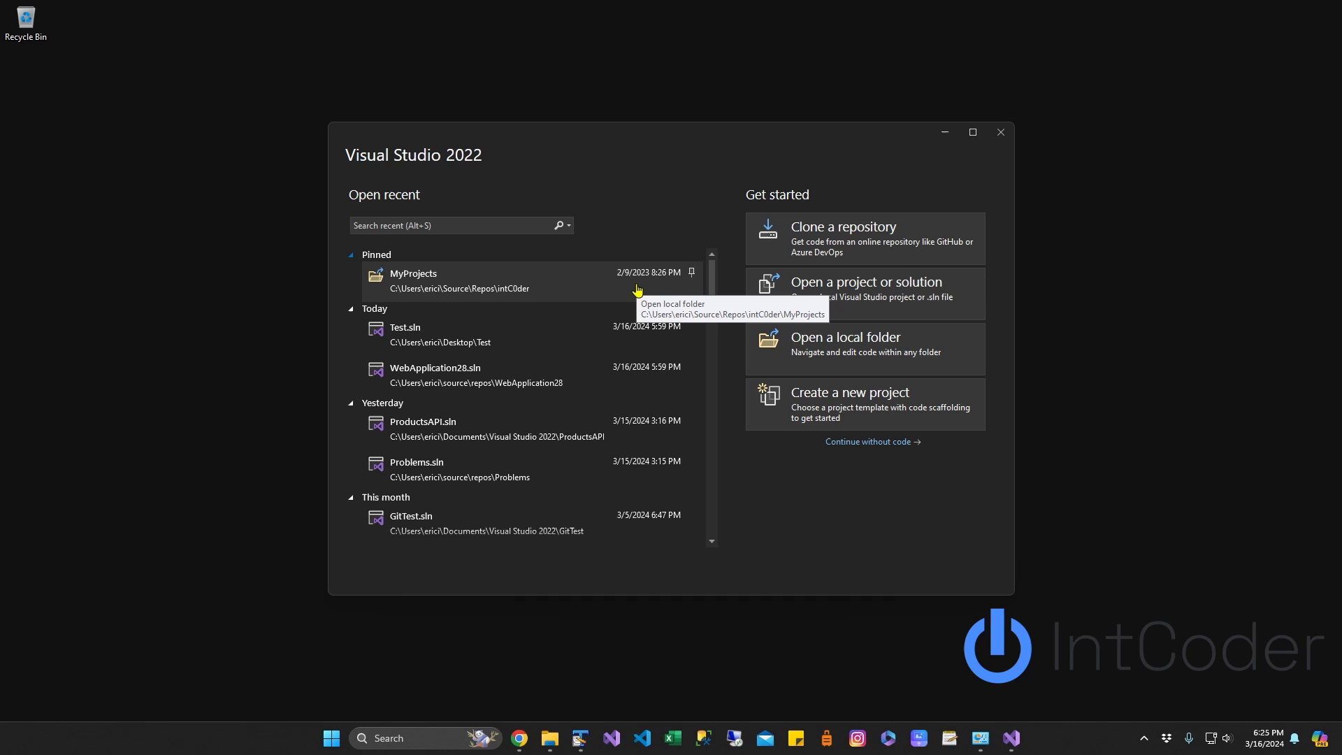
mouse_move(529, 238)
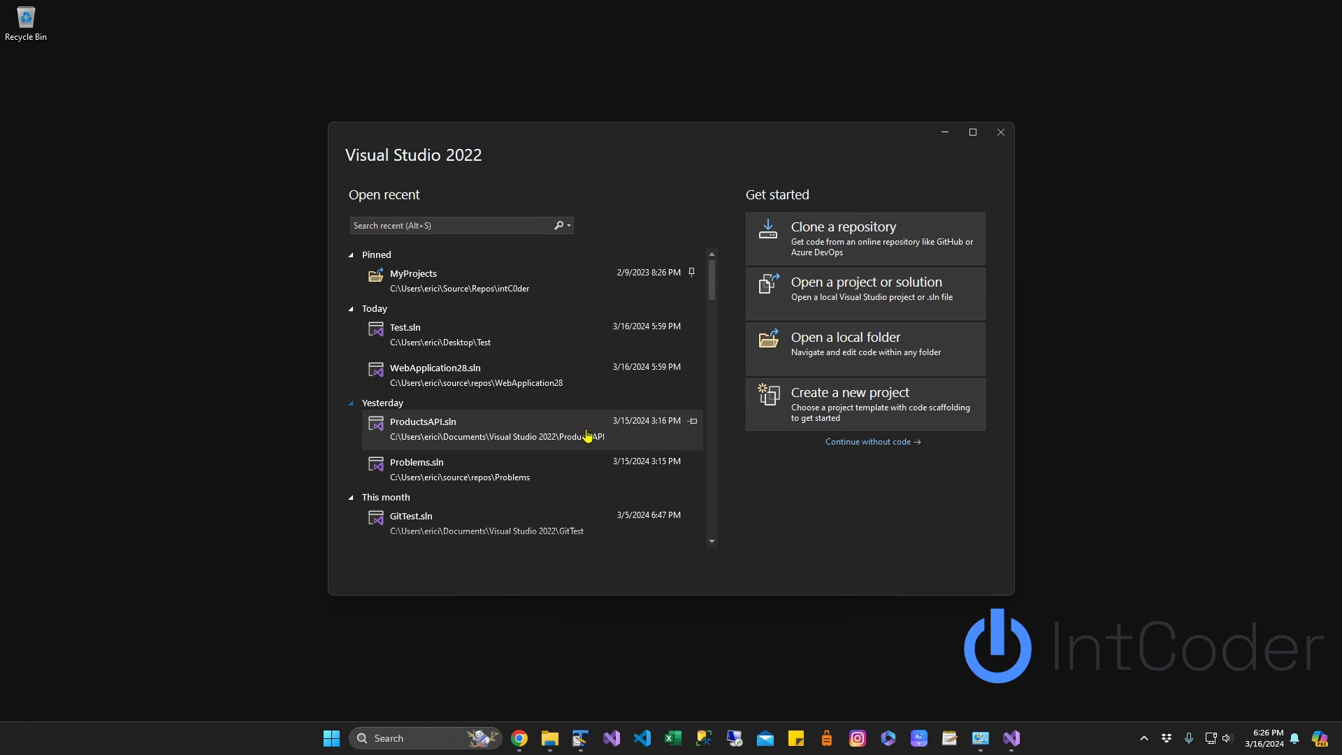
mouse_move(614, 412)
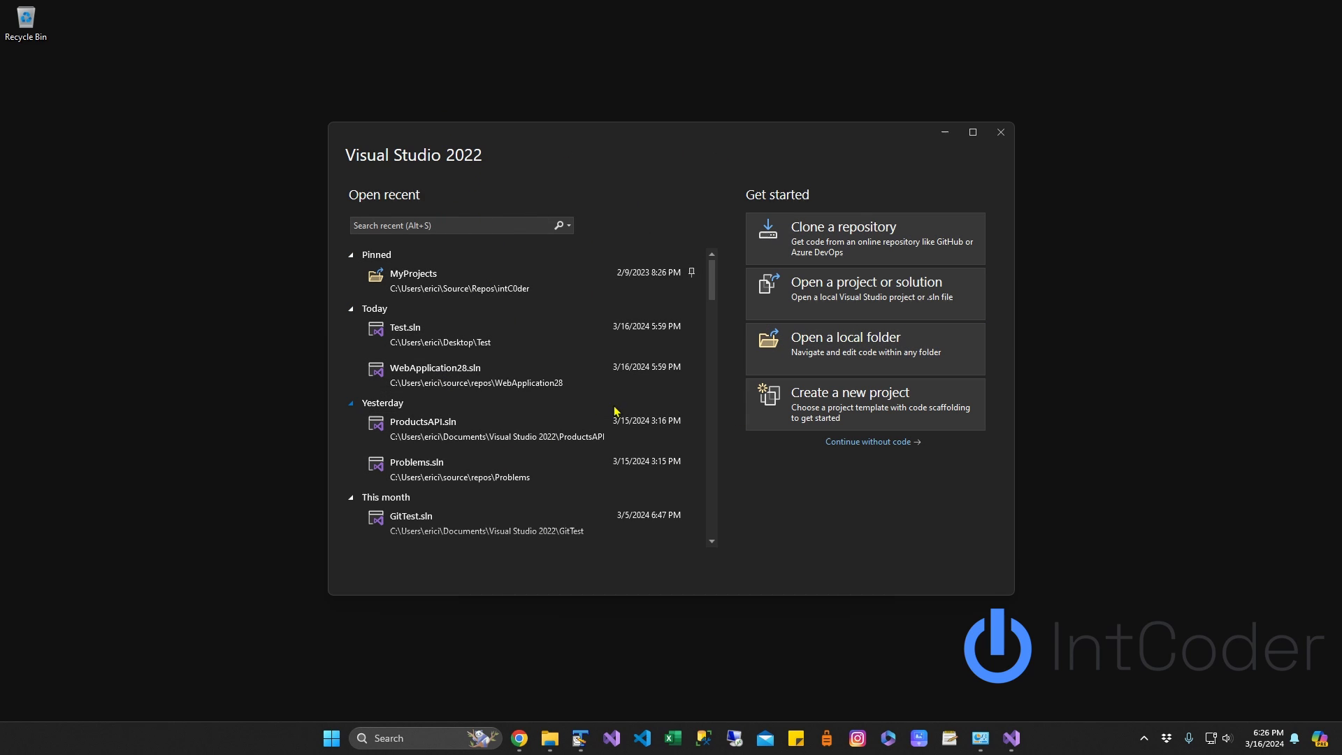
mouse_move(869, 442)
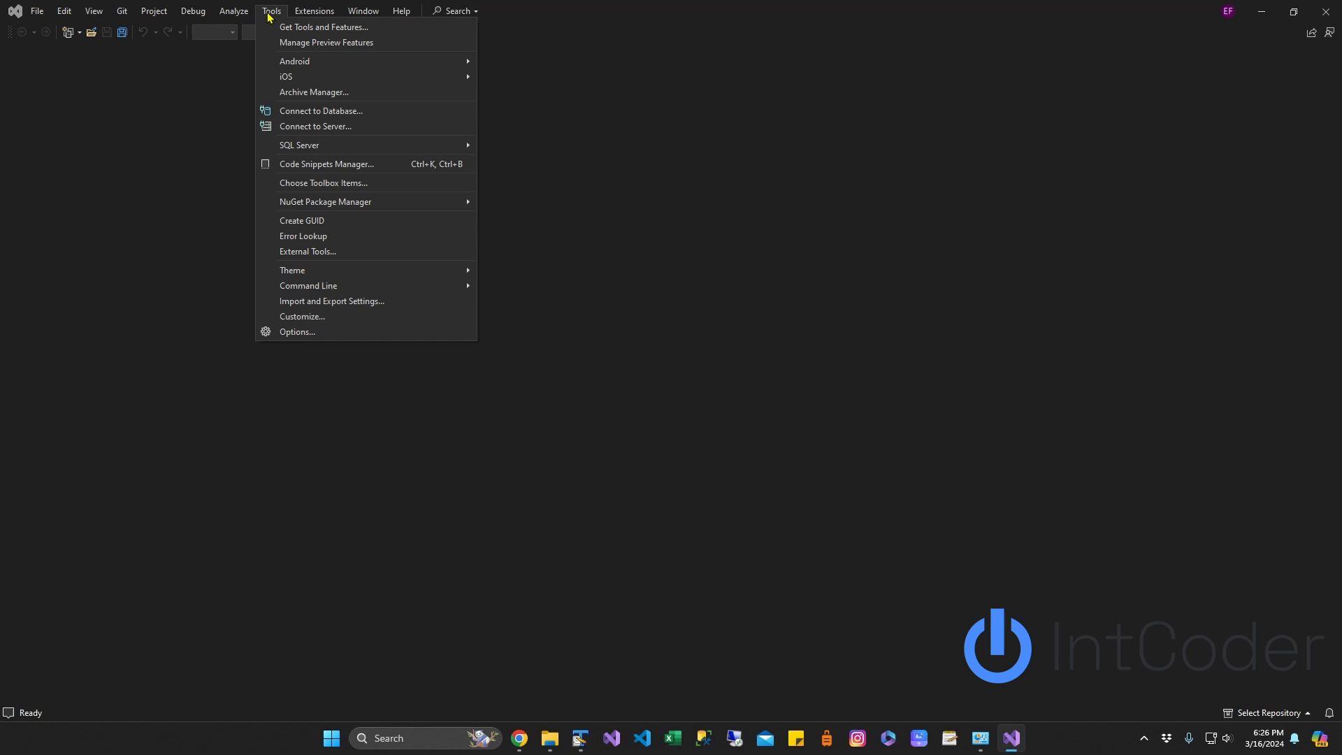
mouse_move(333, 301)
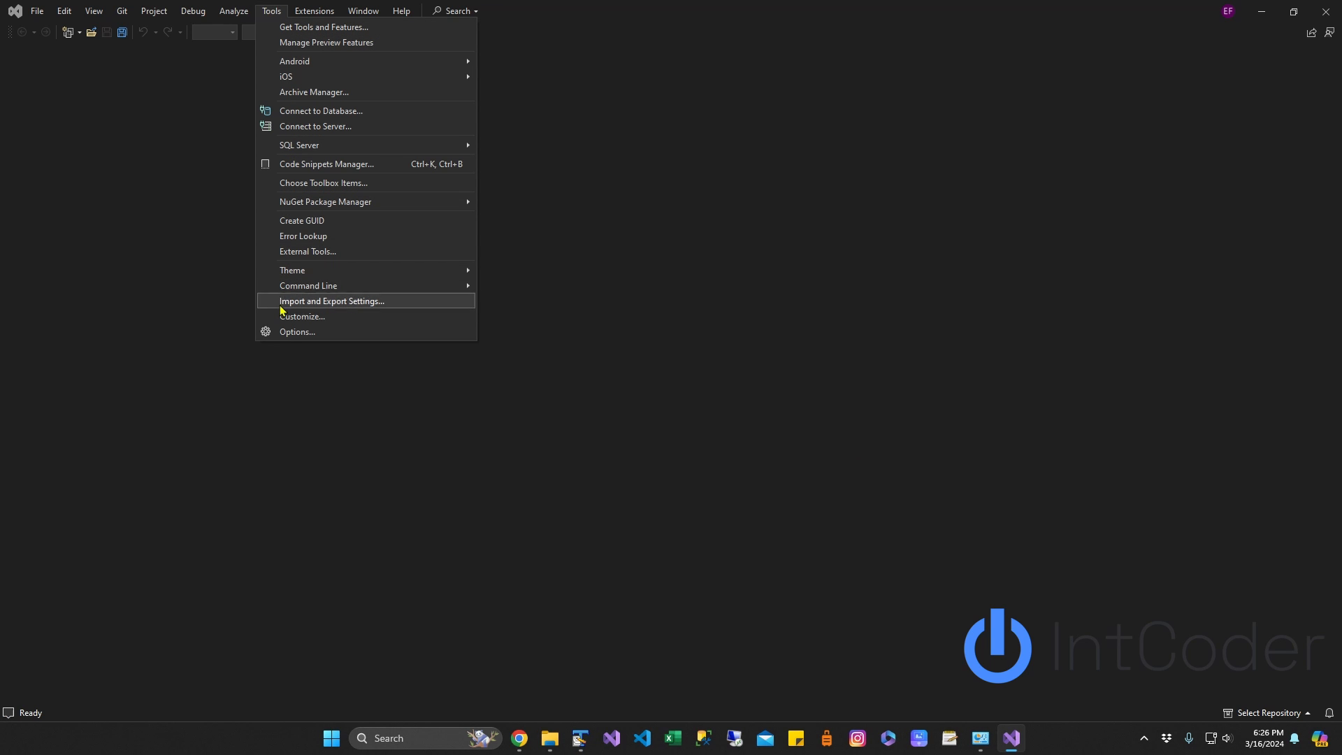
- In Tools > Options, set Source Control Plug-in Selection to Git and confirm with OK
click(297, 332)
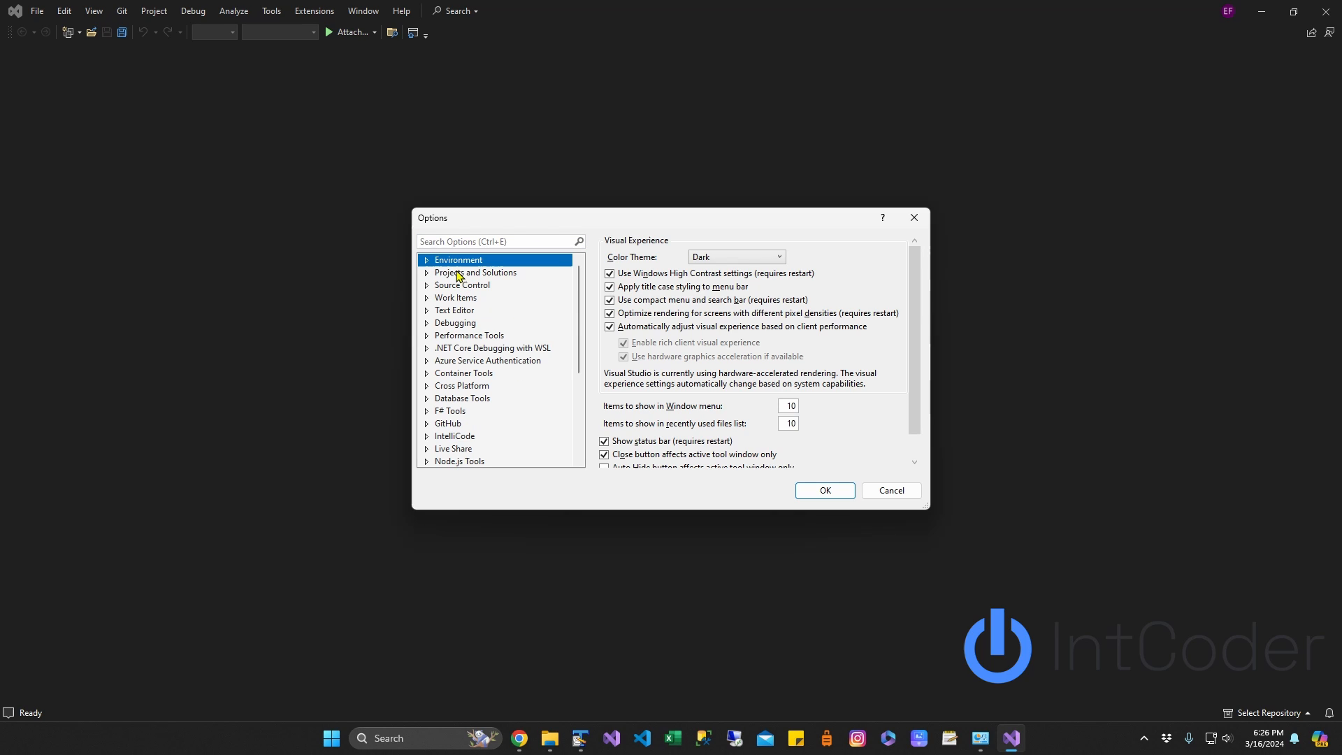
click(461, 285)
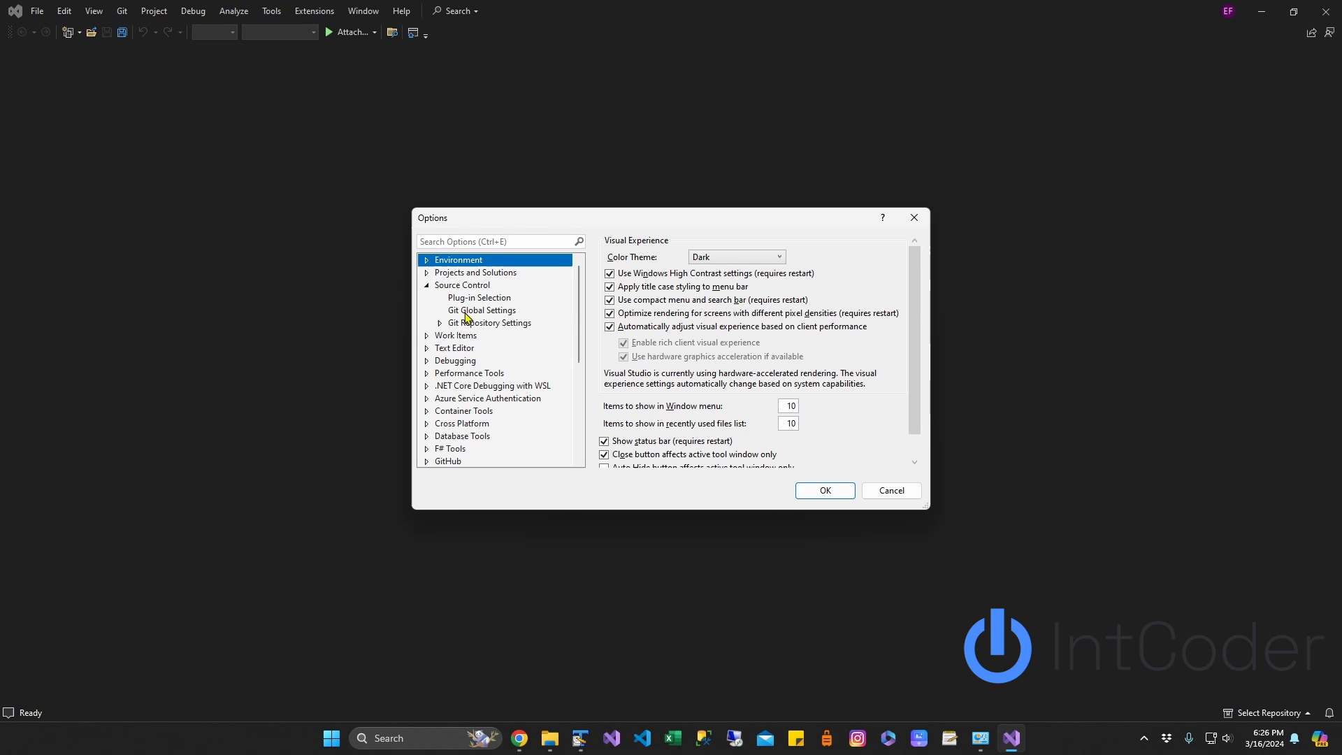
click(479, 297)
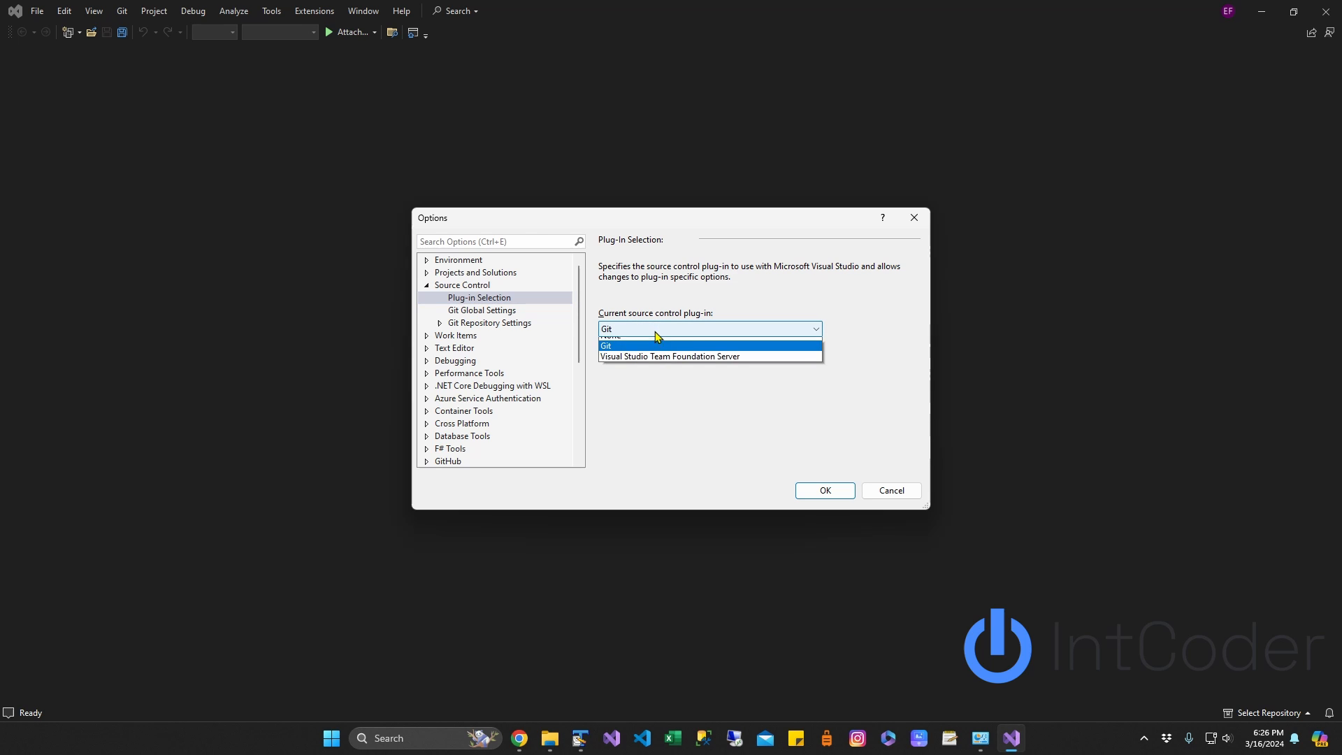
click(606, 346)
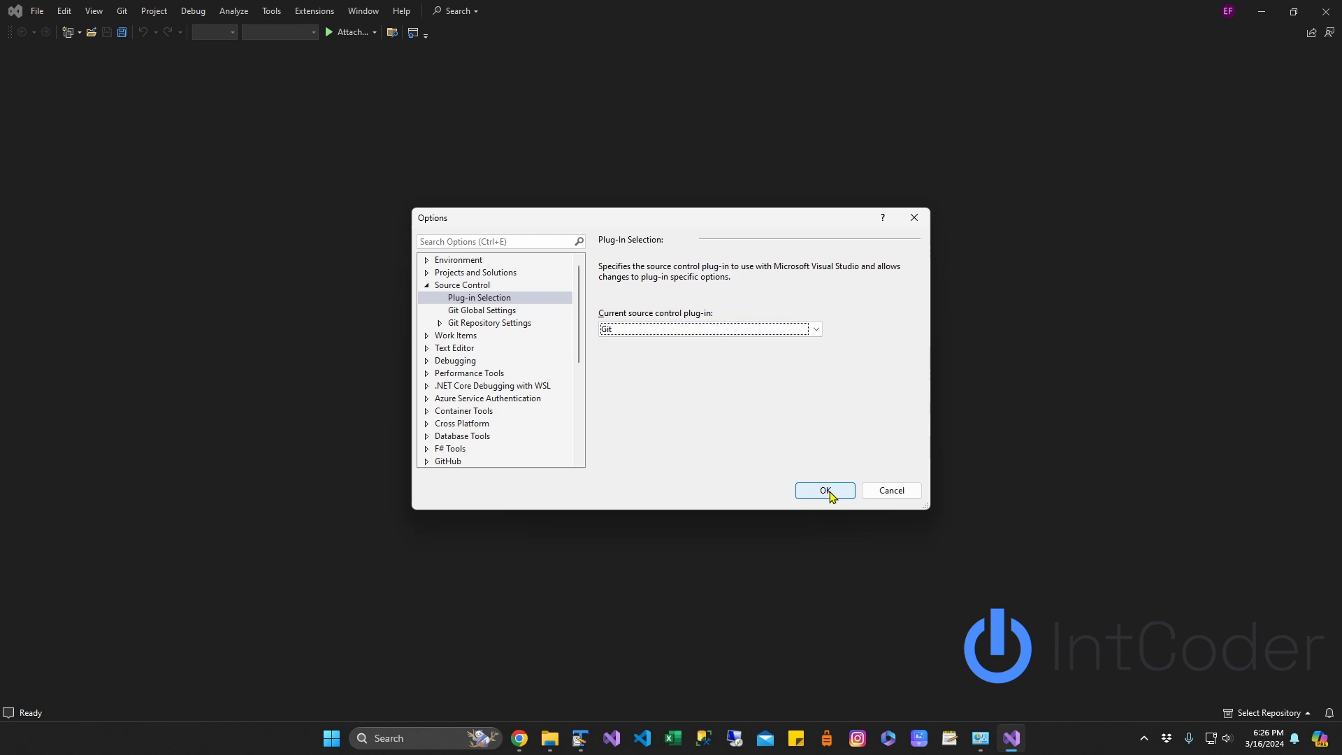
click(824, 490)
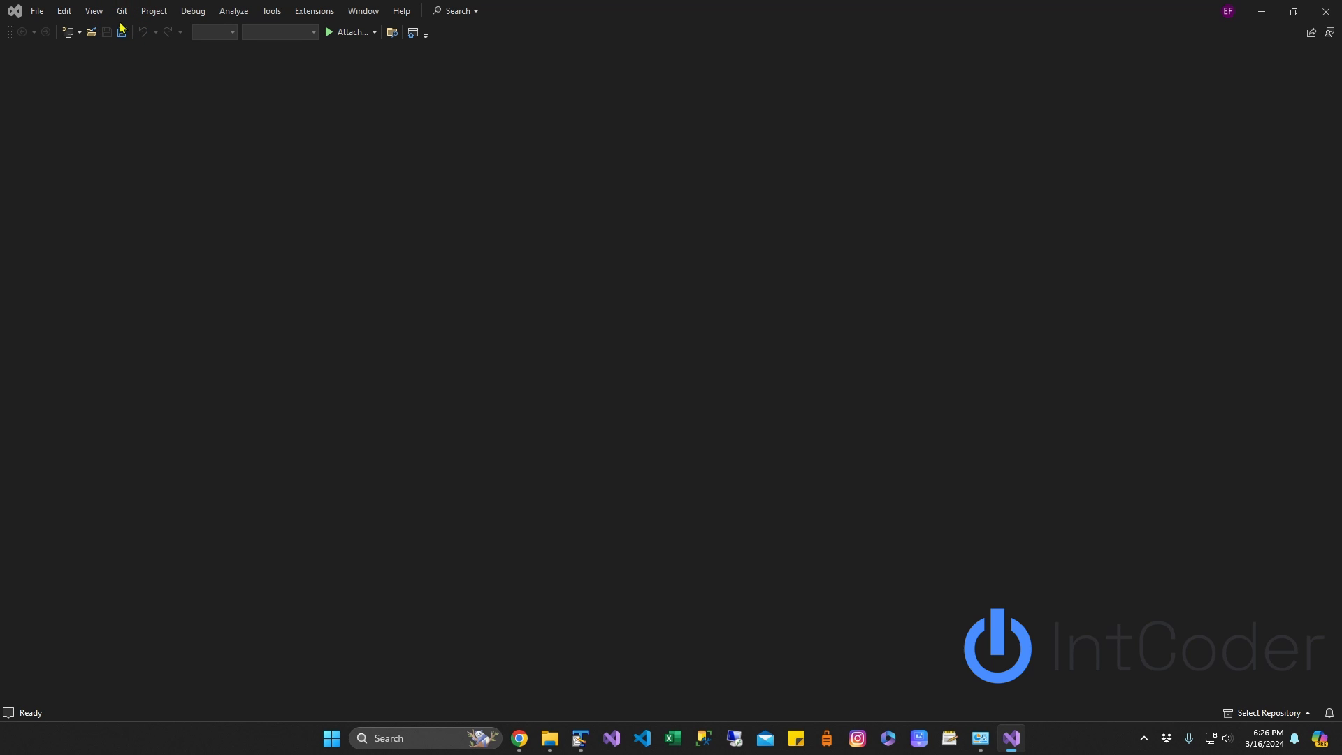
- Choose Create Git Repository from the Git menu
click(122, 10)
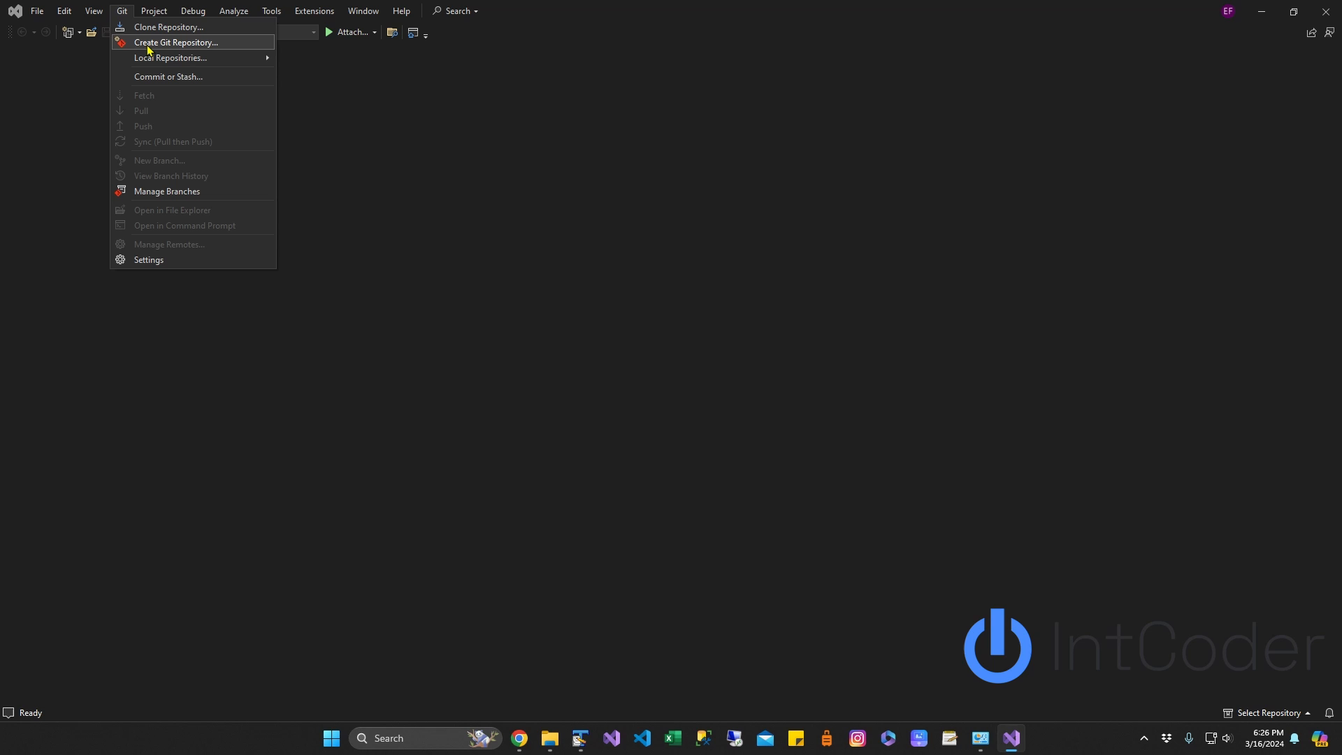
click(176, 42)
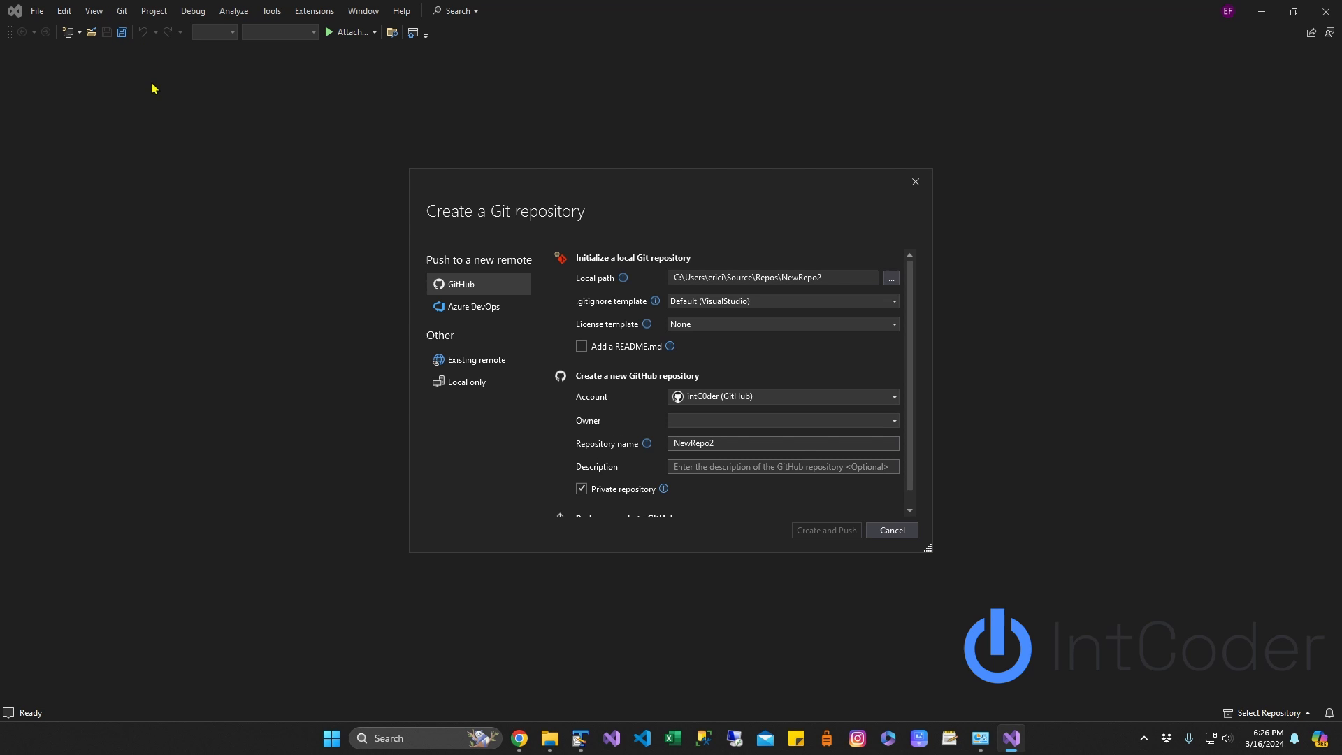
mouse_move(670, 385)
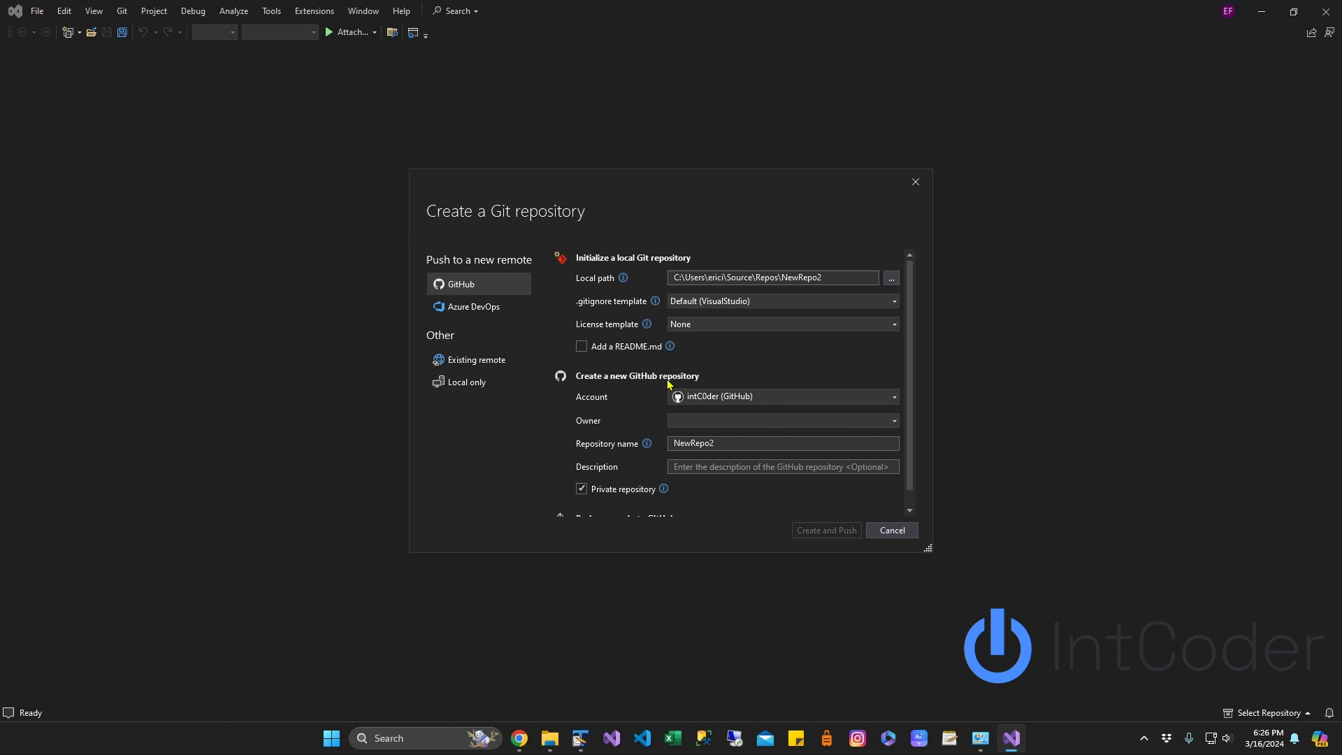
mouse_move(628, 386)
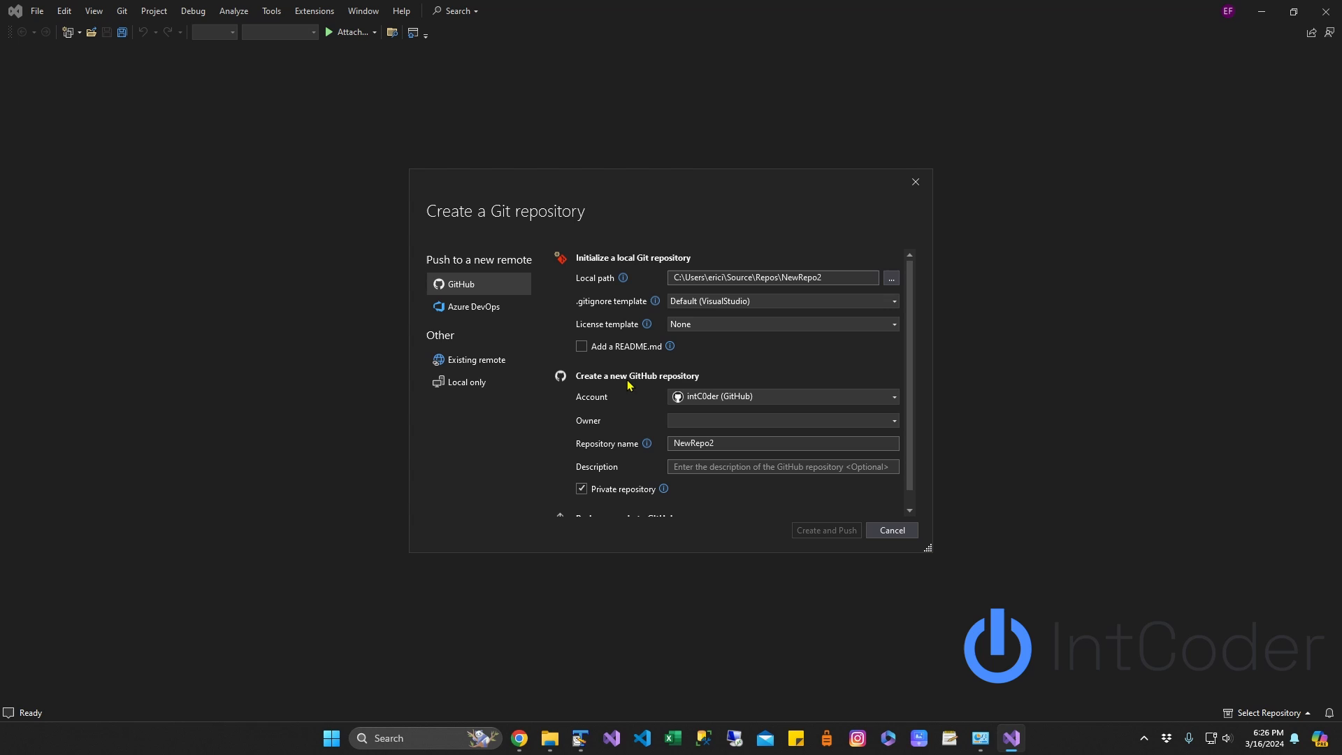
mouse_move(639, 381)
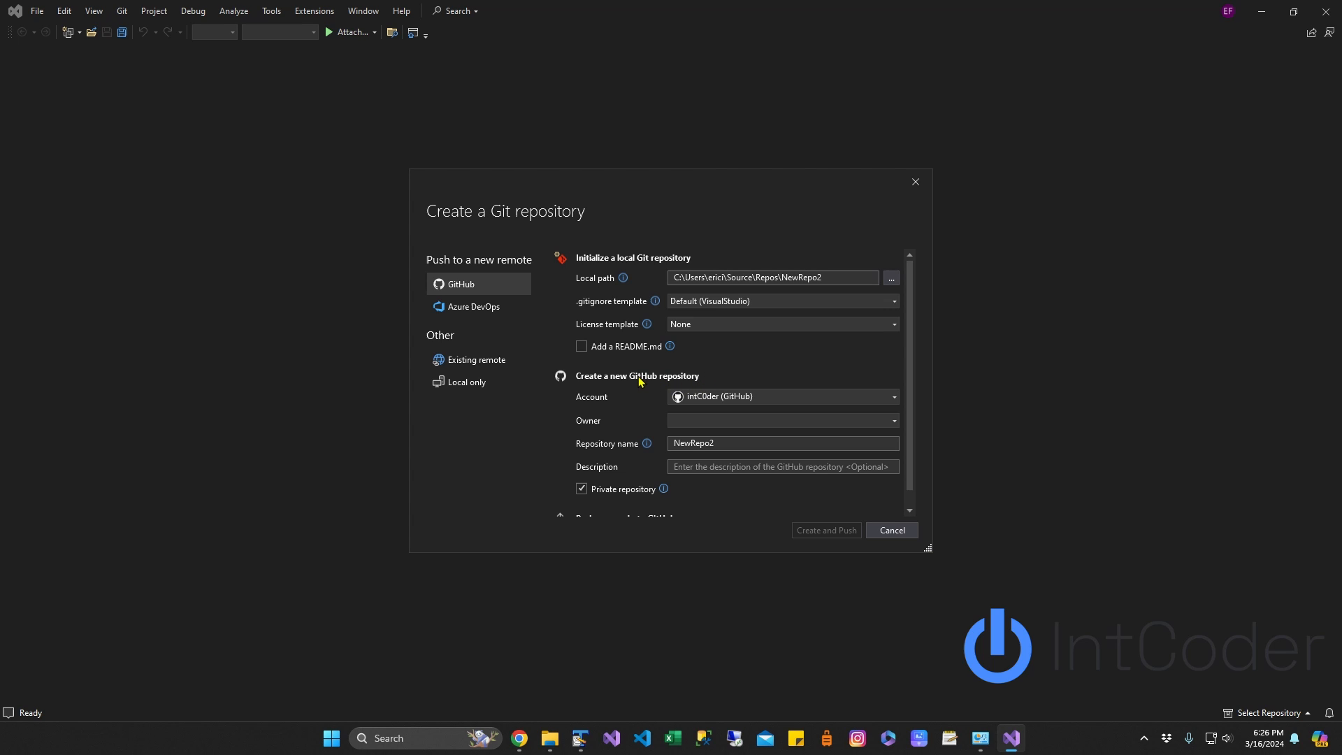
mouse_move(739, 406)
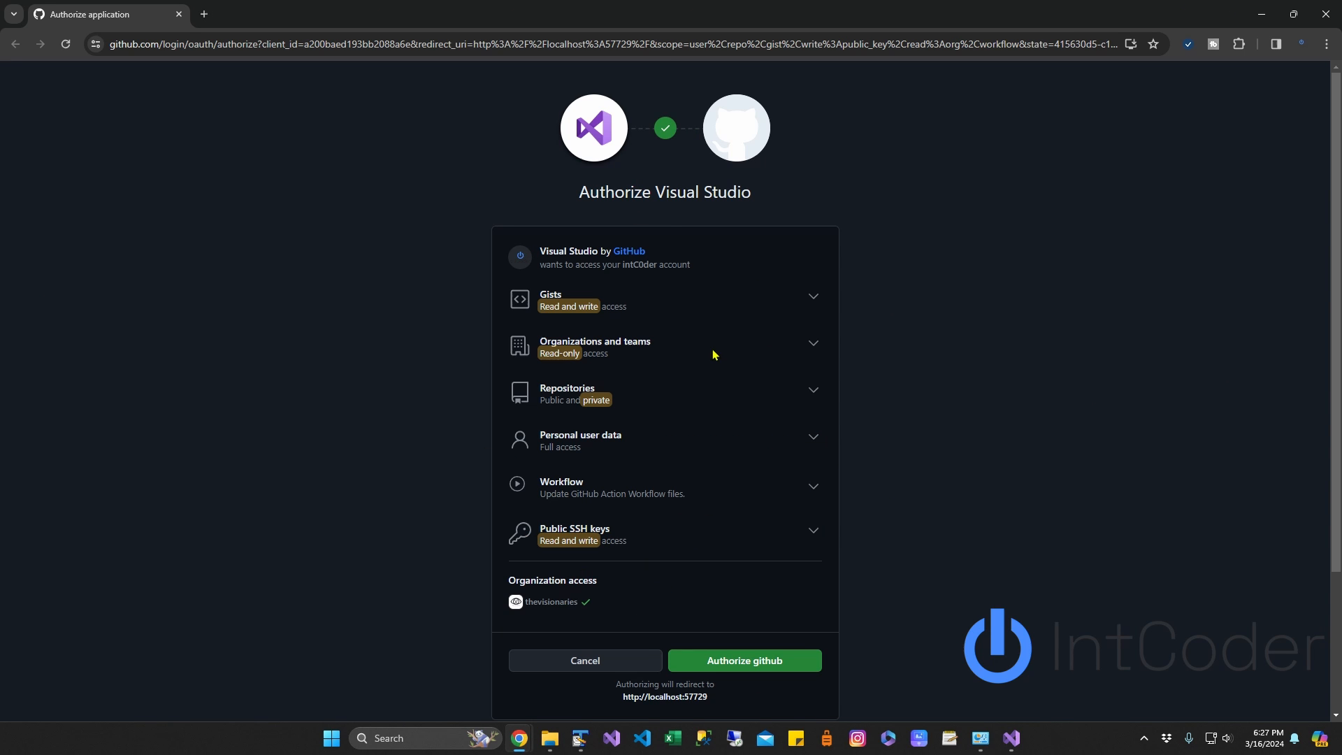
mouse_move(770, 637)
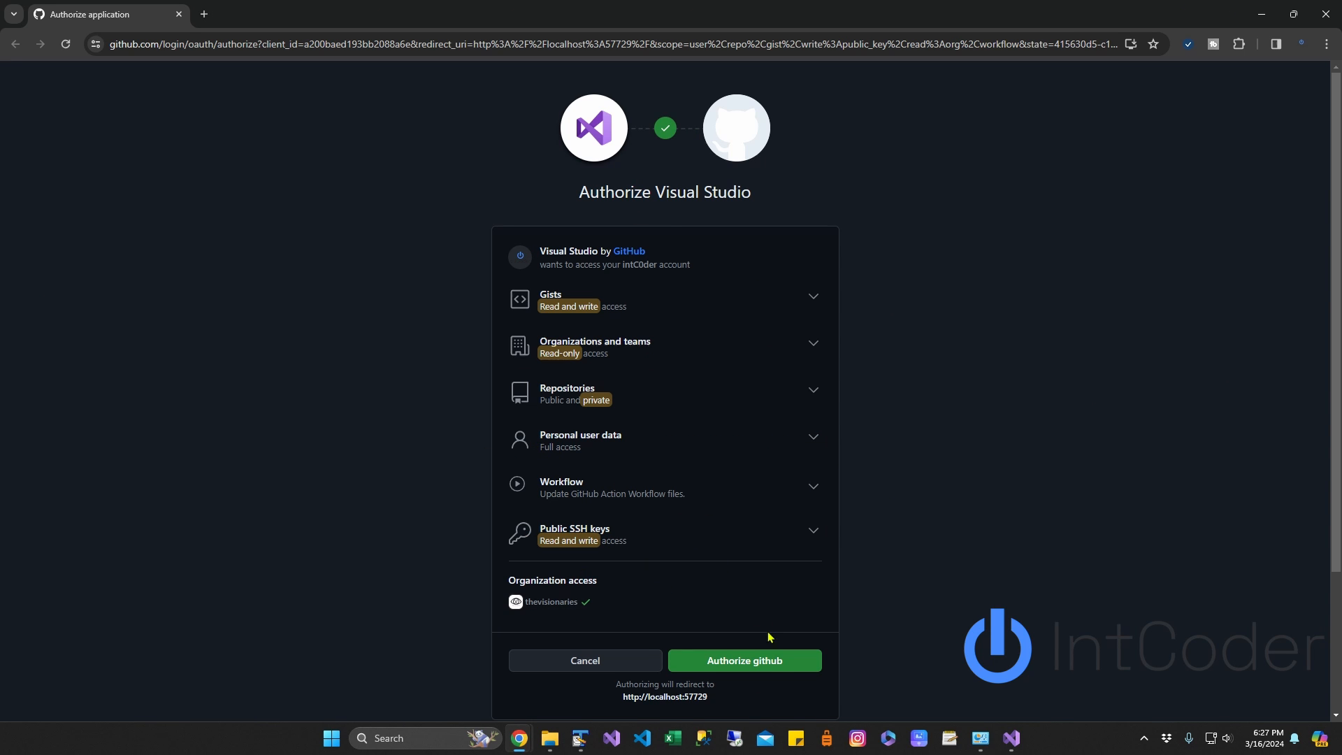
- Authorize Visual Studio on the GitHub authorization page
click(743, 660)
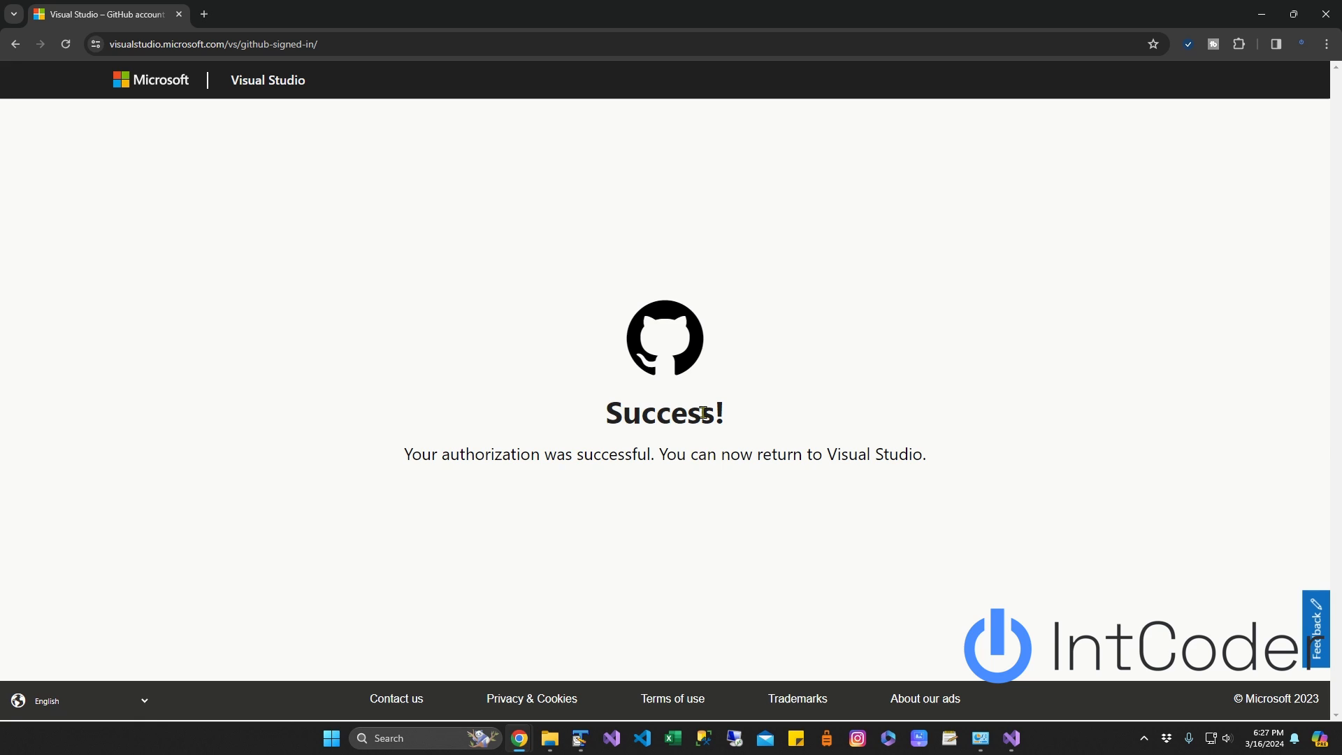
mouse_move(691, 438)
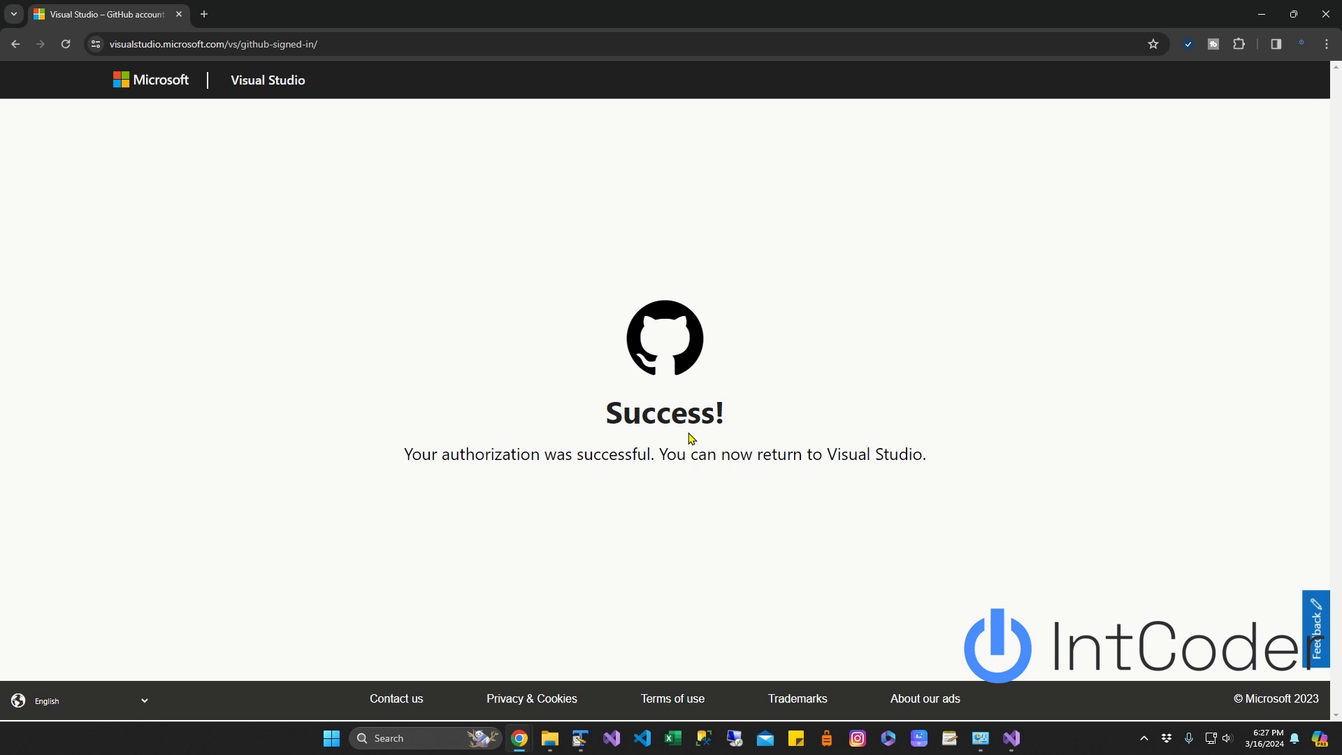
mouse_move(594, 328)
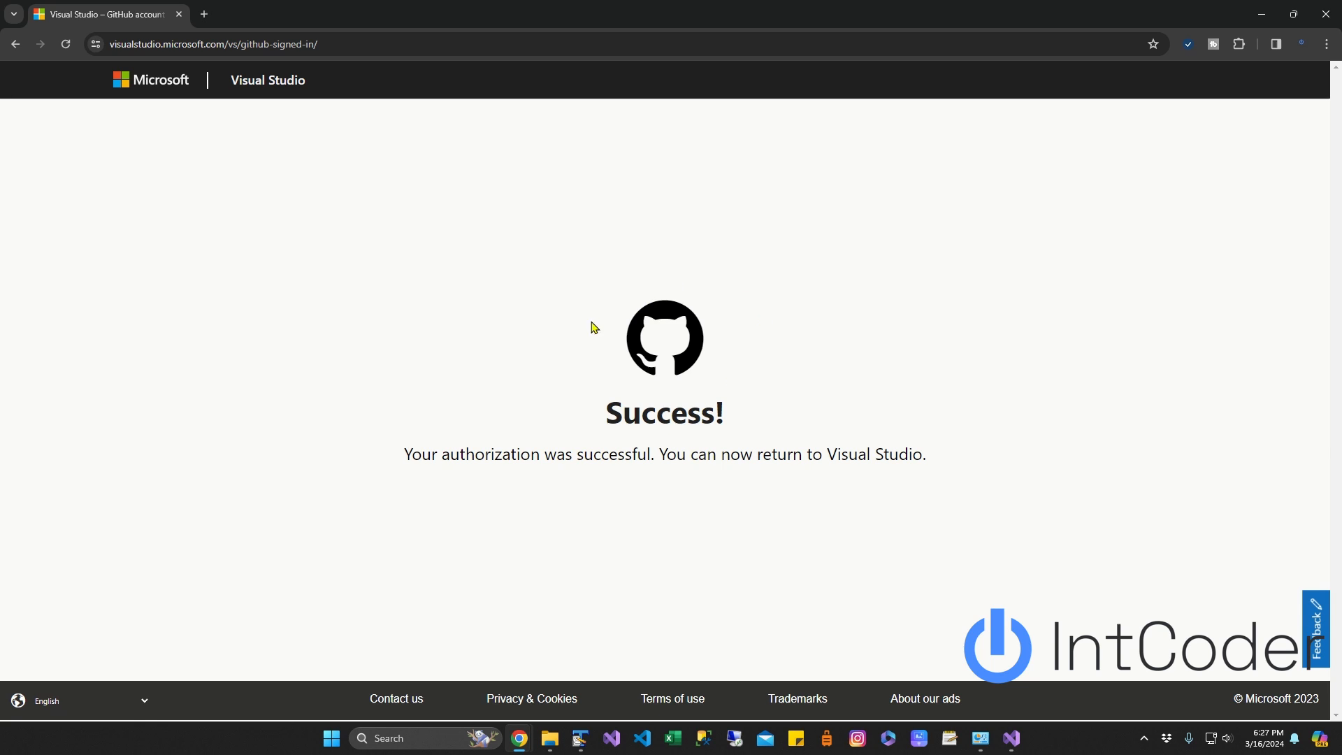
mouse_move(588, 379)
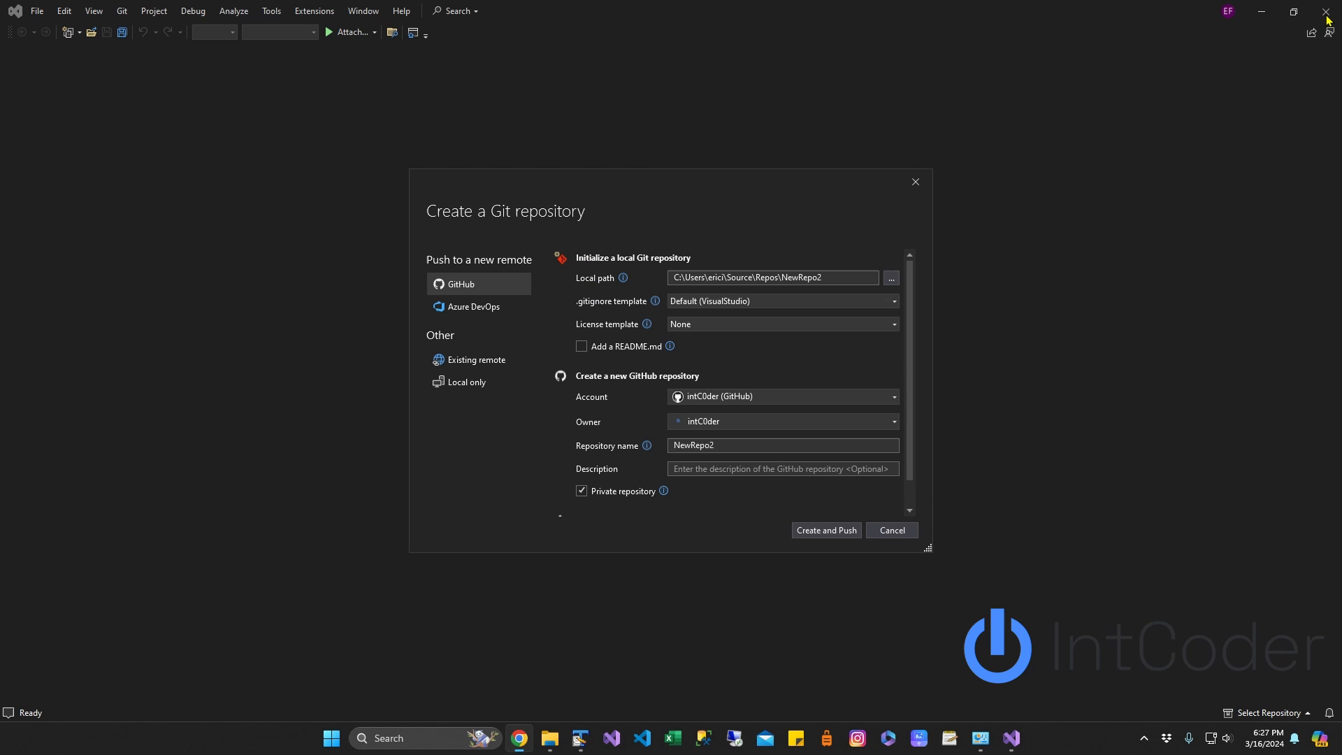
mouse_move(797, 500)
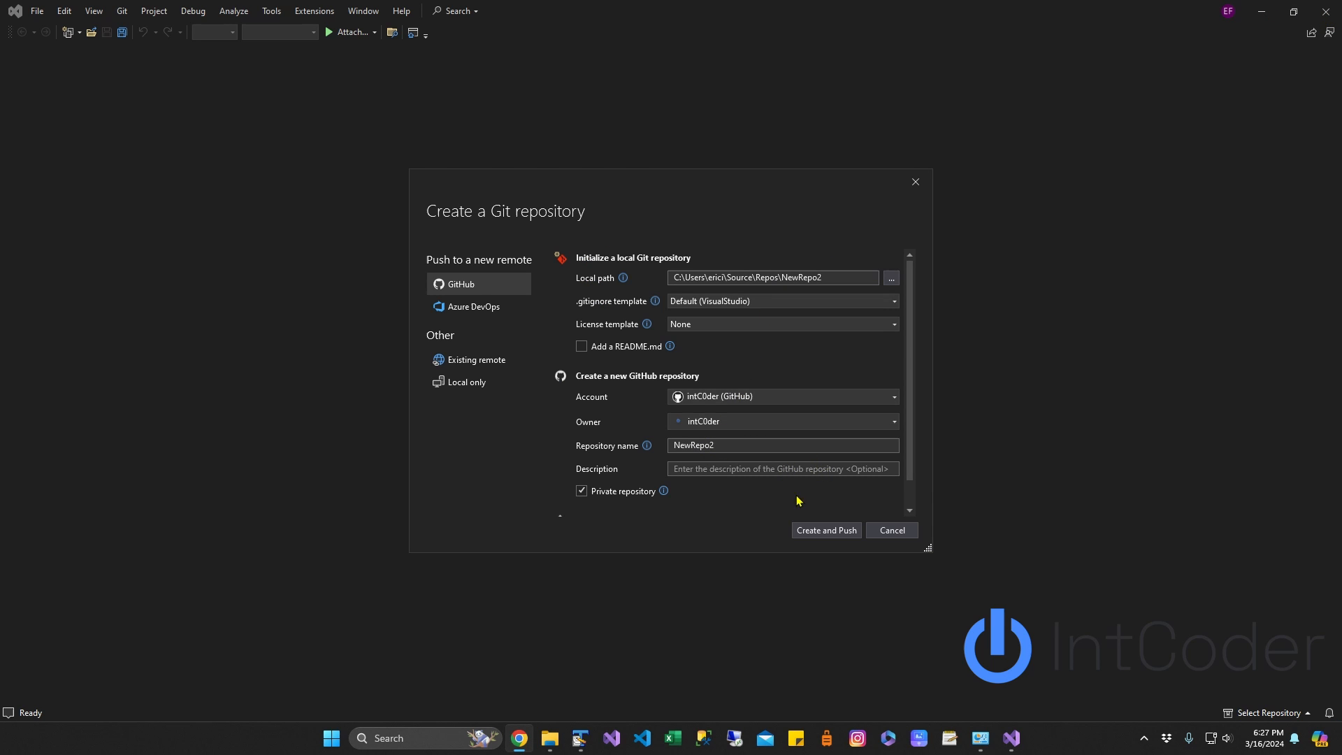
- Name the repository TestRepo, describe it as 'This is a test Repot', then Create and Push privately
click(735, 446)
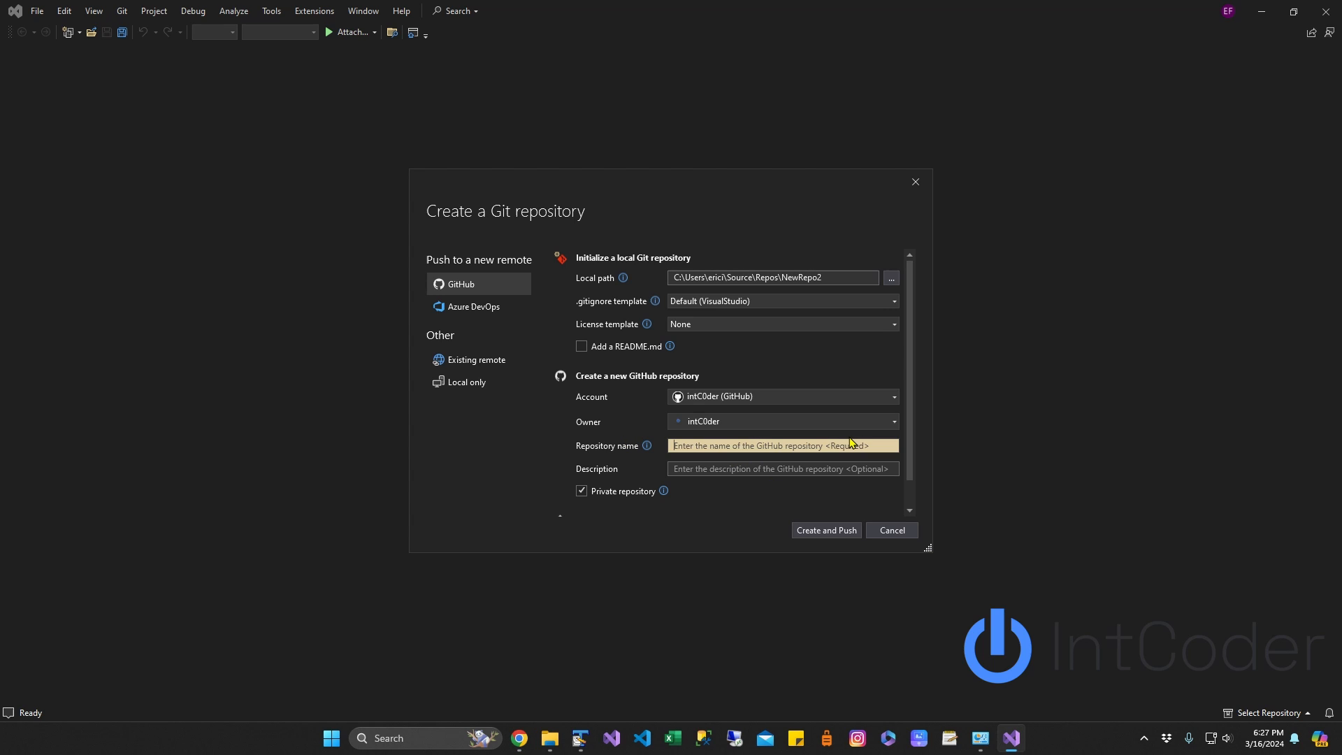
text(TestRerpo)
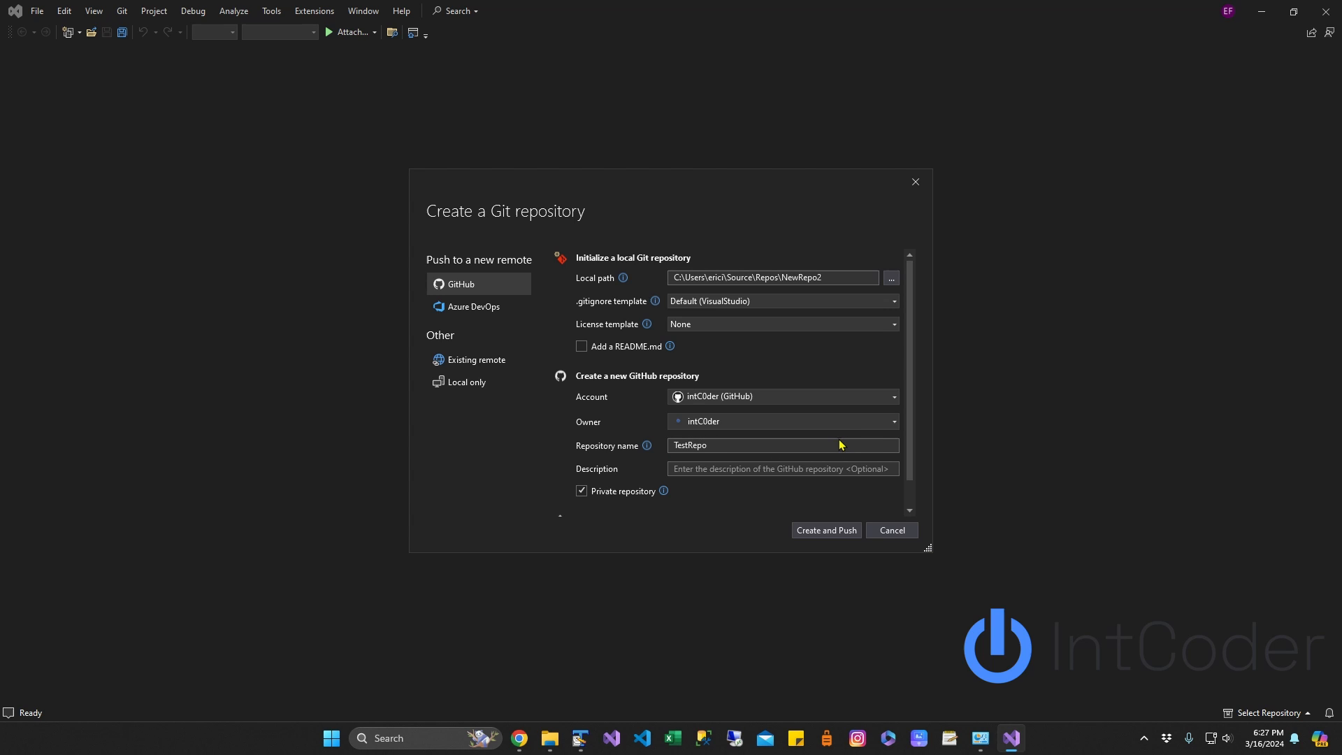
text(This is a test Repot)
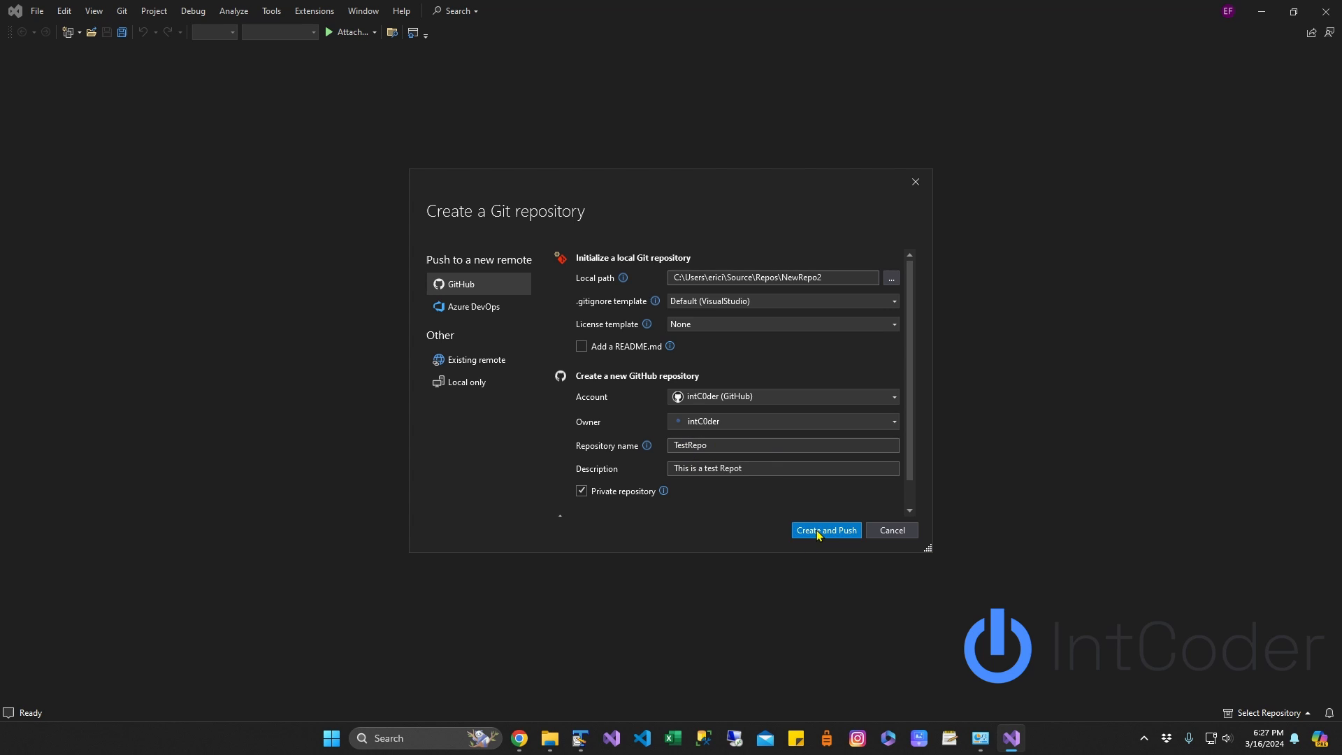
click(825, 530)
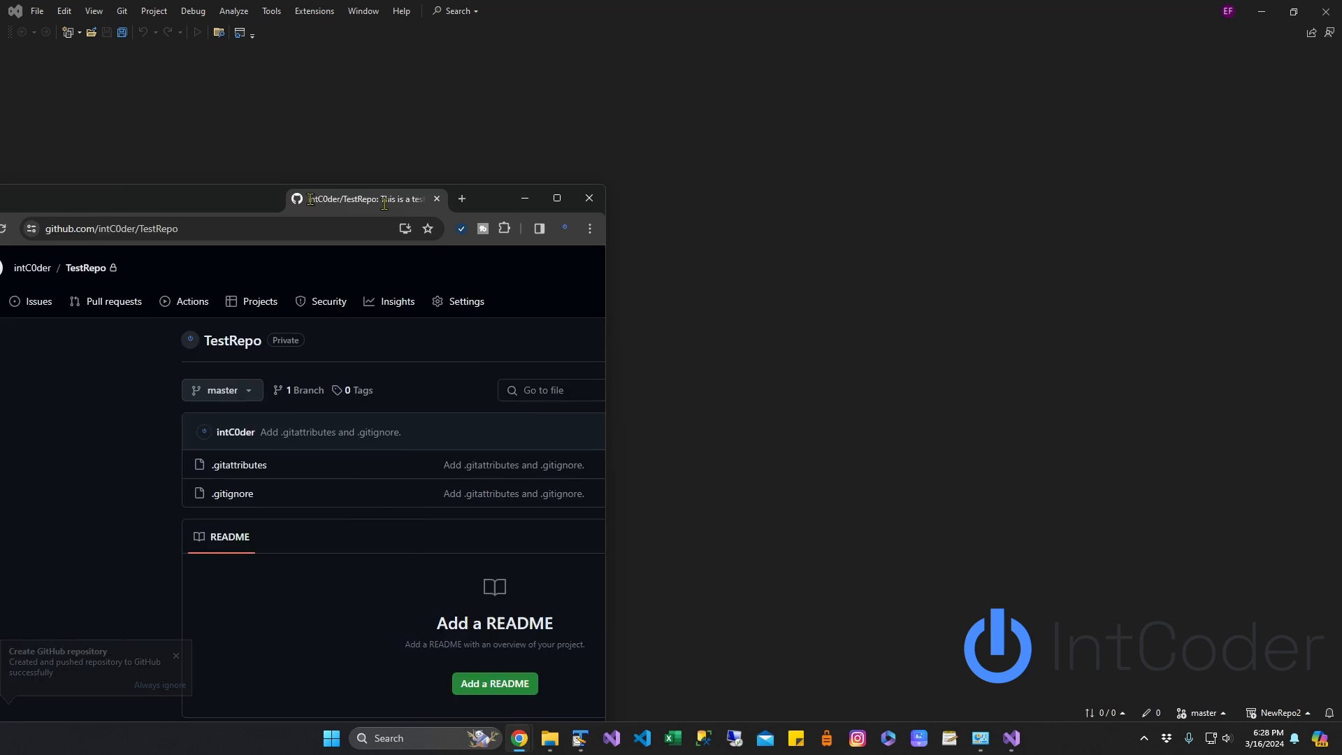
- Maximize the browser to view the TestRepo page with its description and commit
click(554, 197)
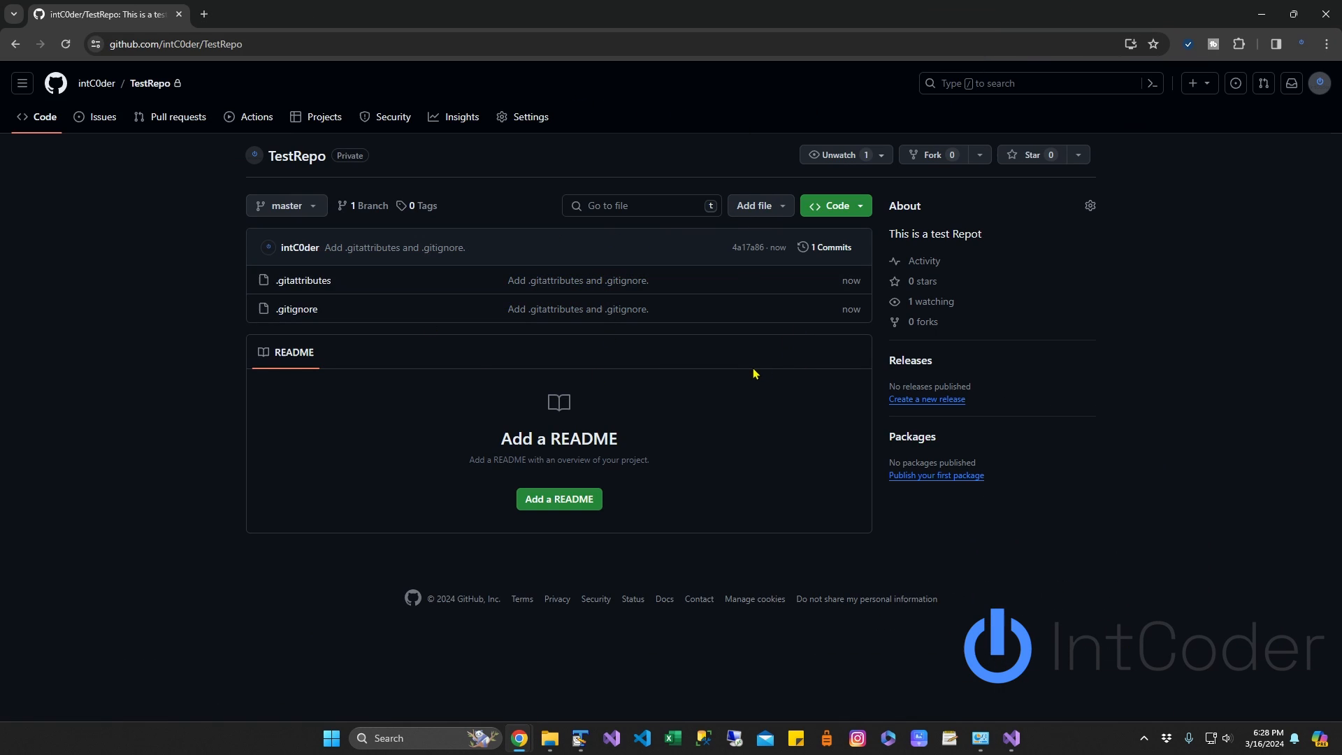
mouse_move(775, 249)
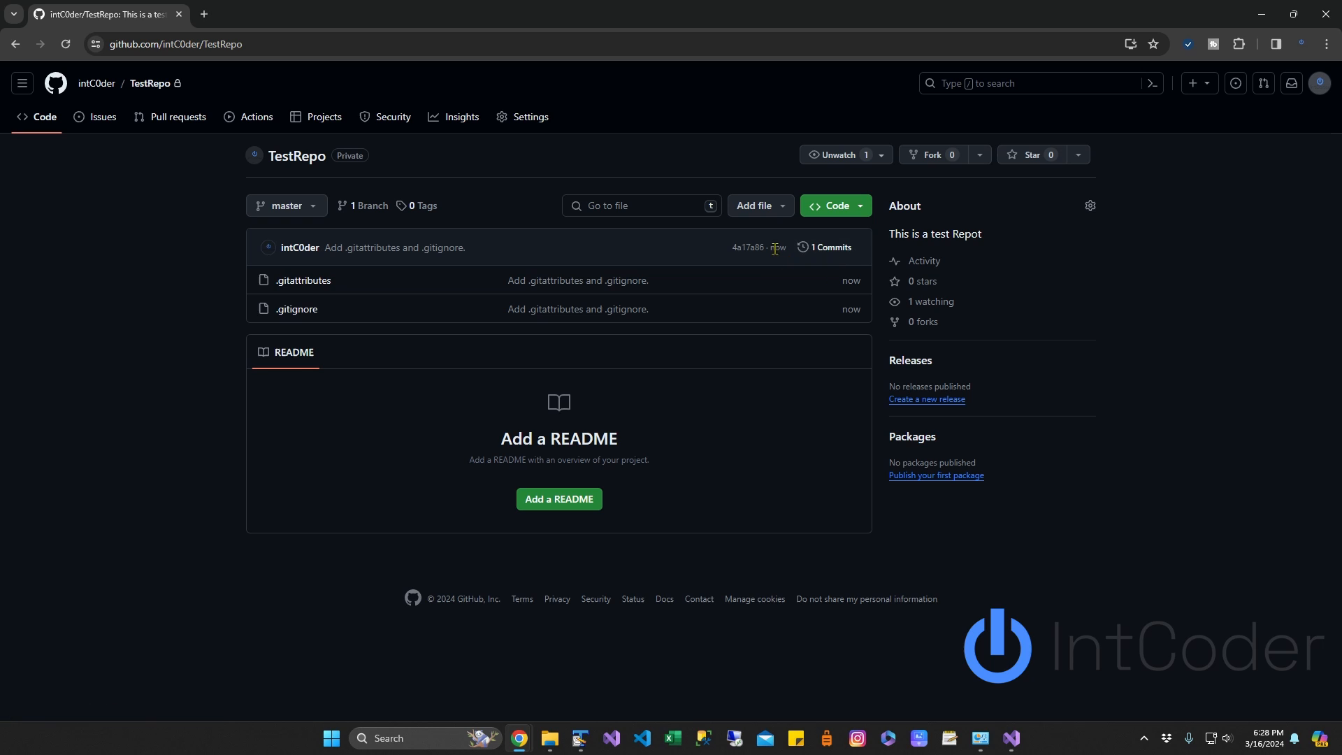